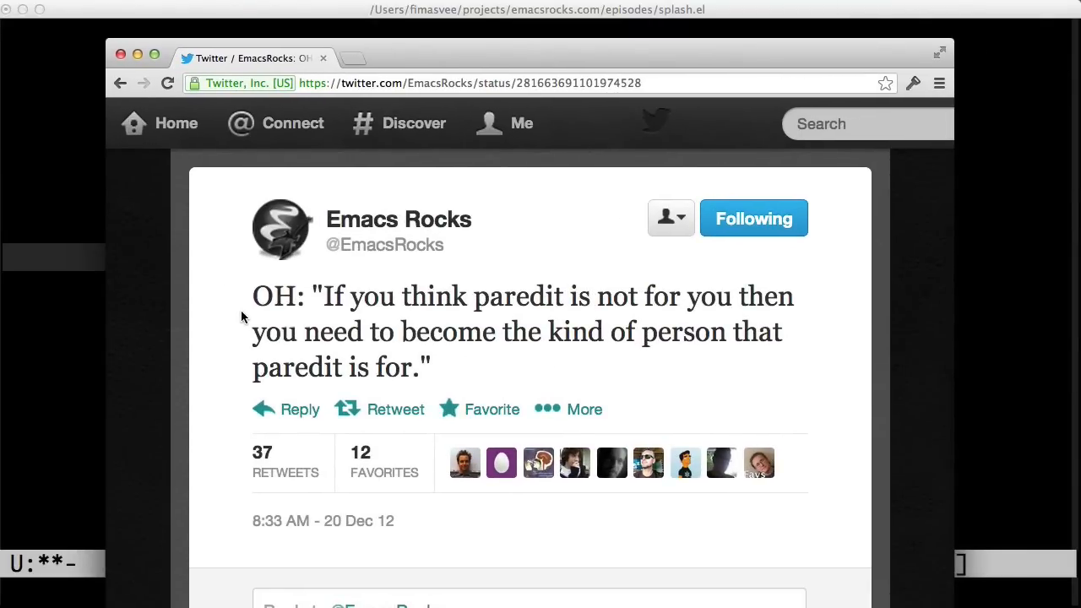
pyautogui.moveTo(209, 217)
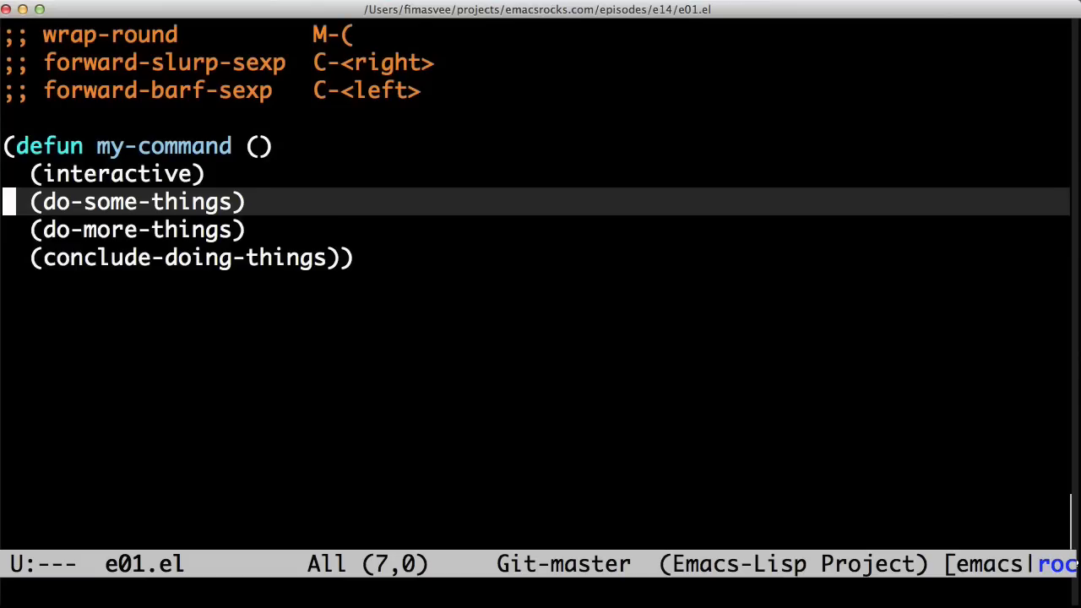
# Step: Open a blank line above do-some-things and begin the (save-excursion form
pyautogui.press('Return')
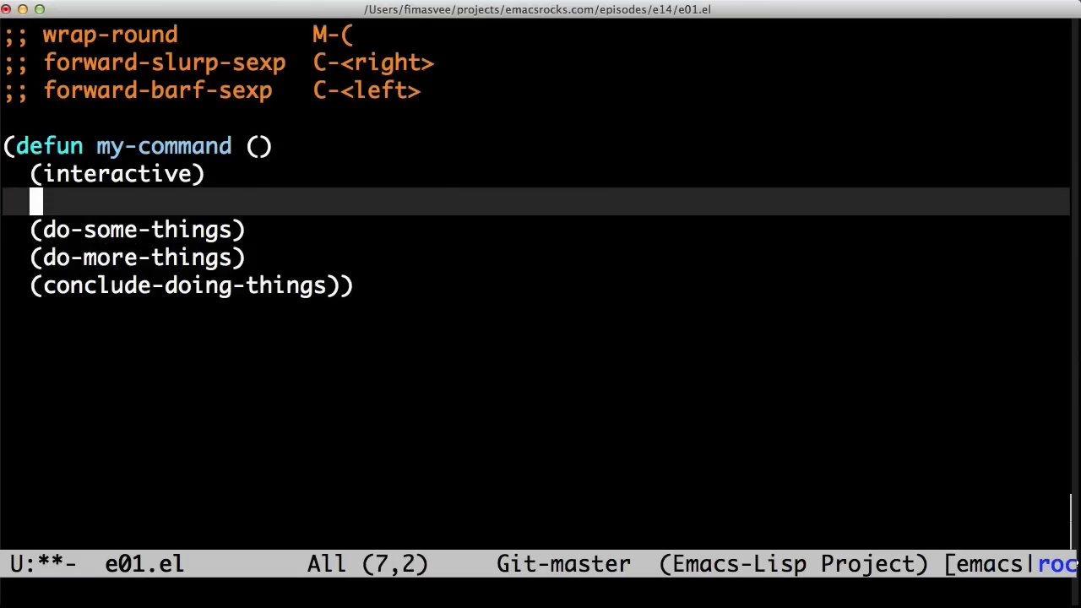
pyautogui.write('(')
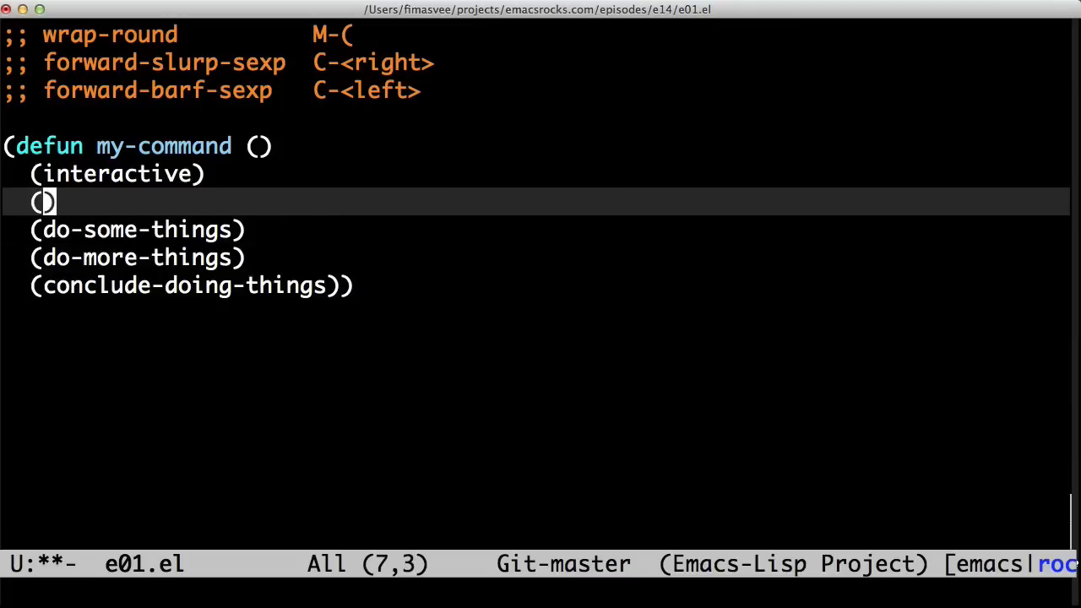
pyautogui.write('save-excursion')
pyautogui.write('2')
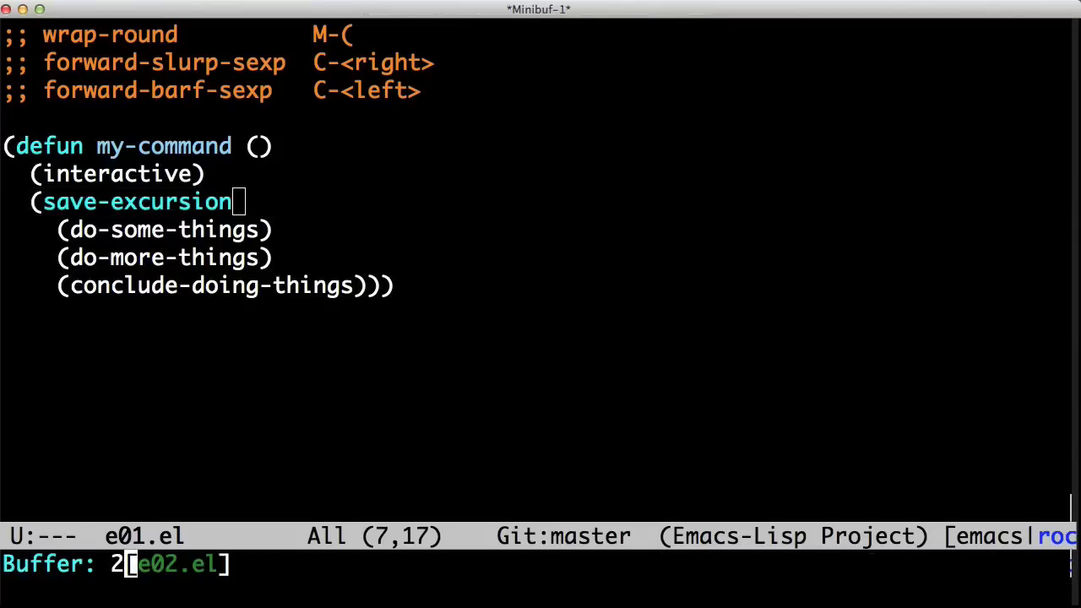
pyautogui.press('Return')
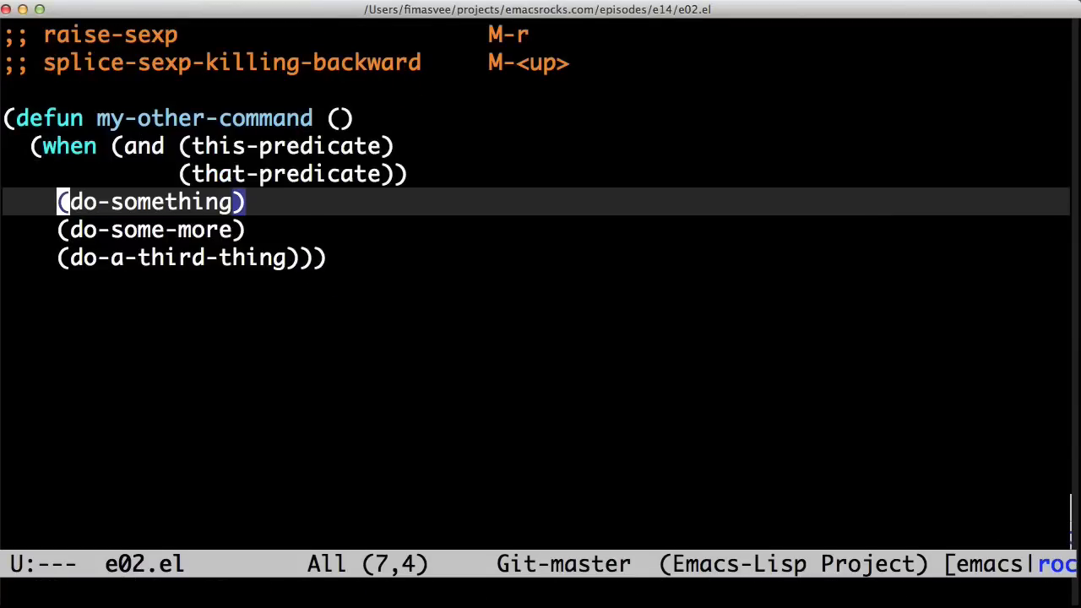
pyautogui.press('up')
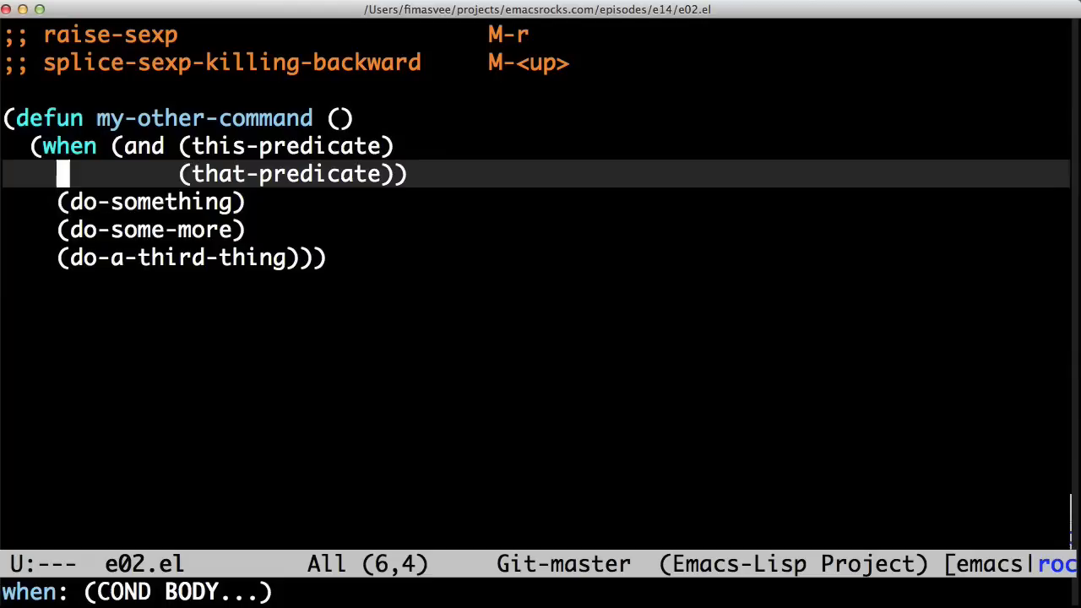
pyautogui.press('M-r')
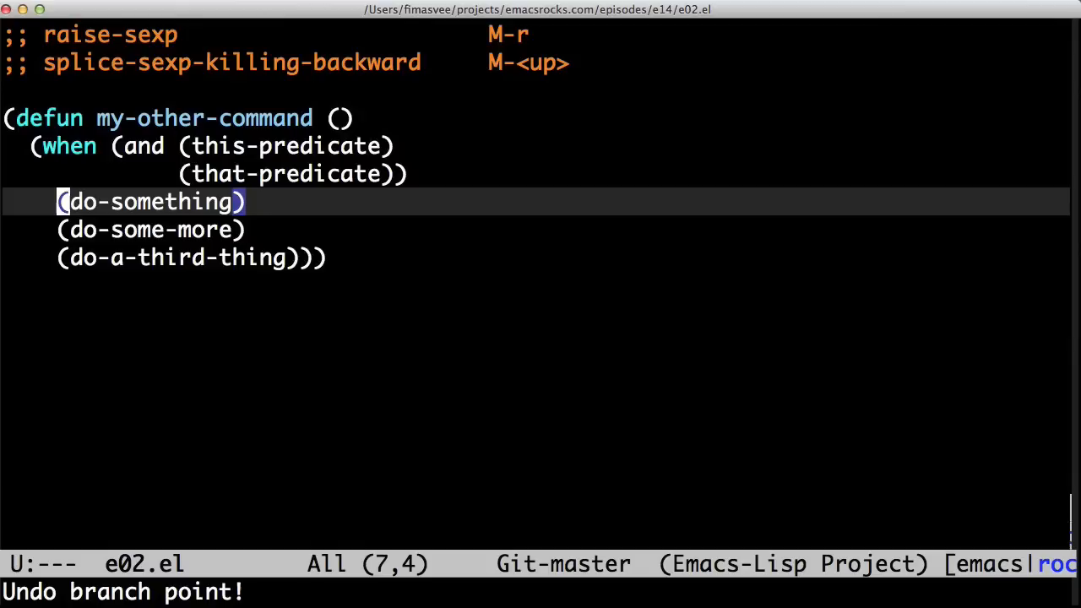
pyautogui.press('M-<up>')
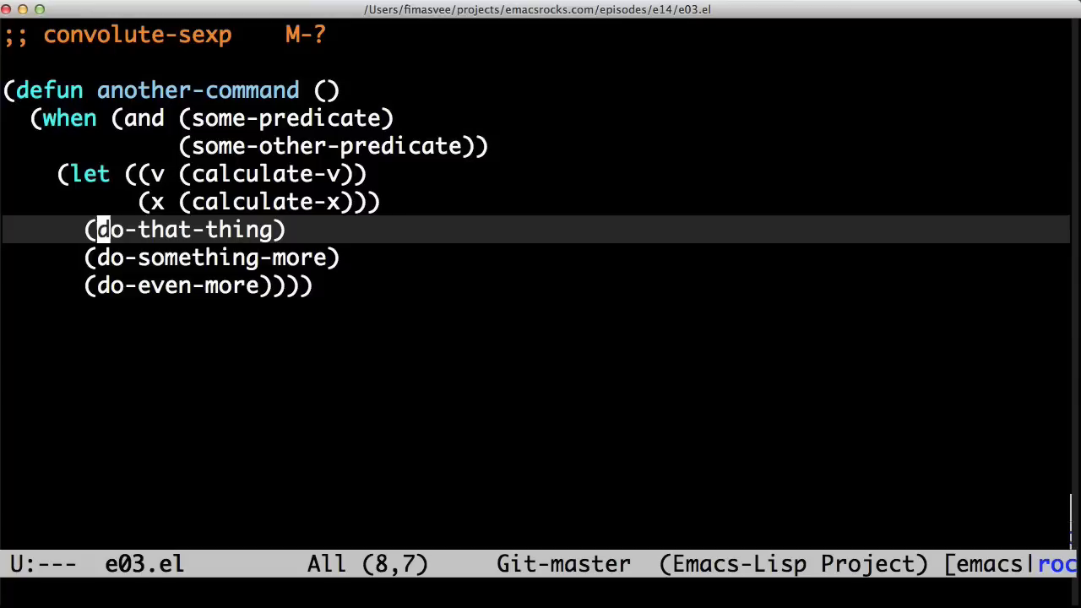
# Step: Move point into (do-that-thing) inside another-command for convolute-sexp
pyautogui.press('left')
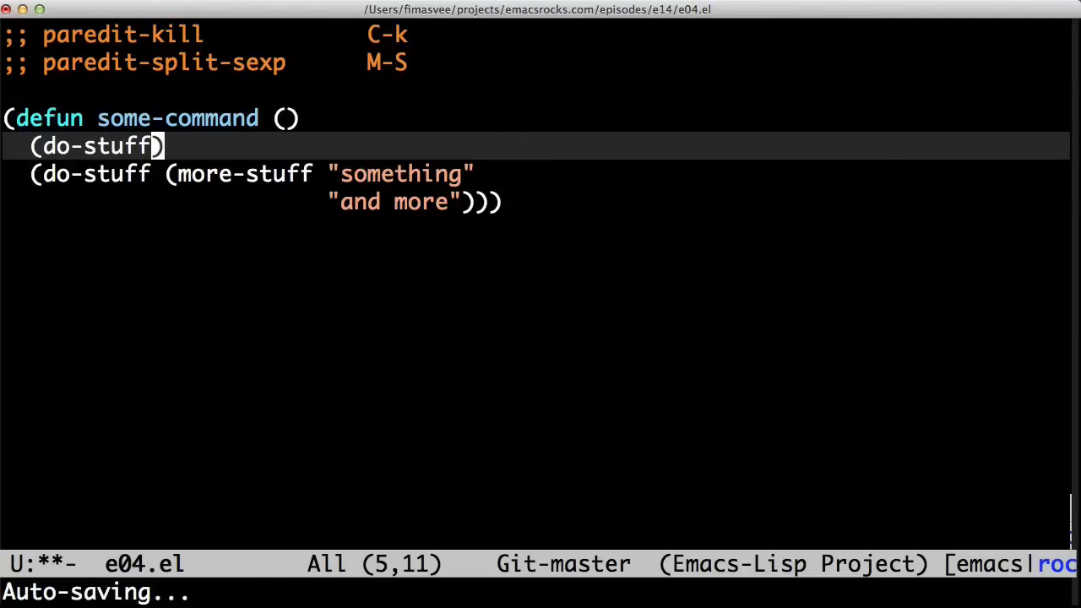
# Step: Give do-stuff the arguments "this here is a string" 123 and try paredit-kill with C-k inside it
pyautogui.write('"this here is a string" 123')
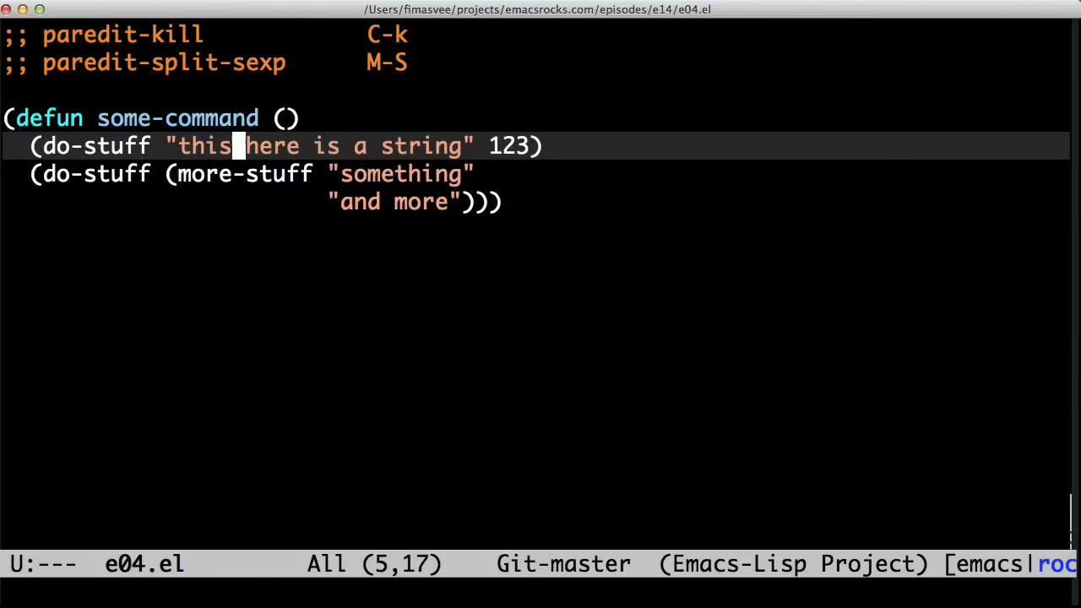
pyautogui.press('C-k')
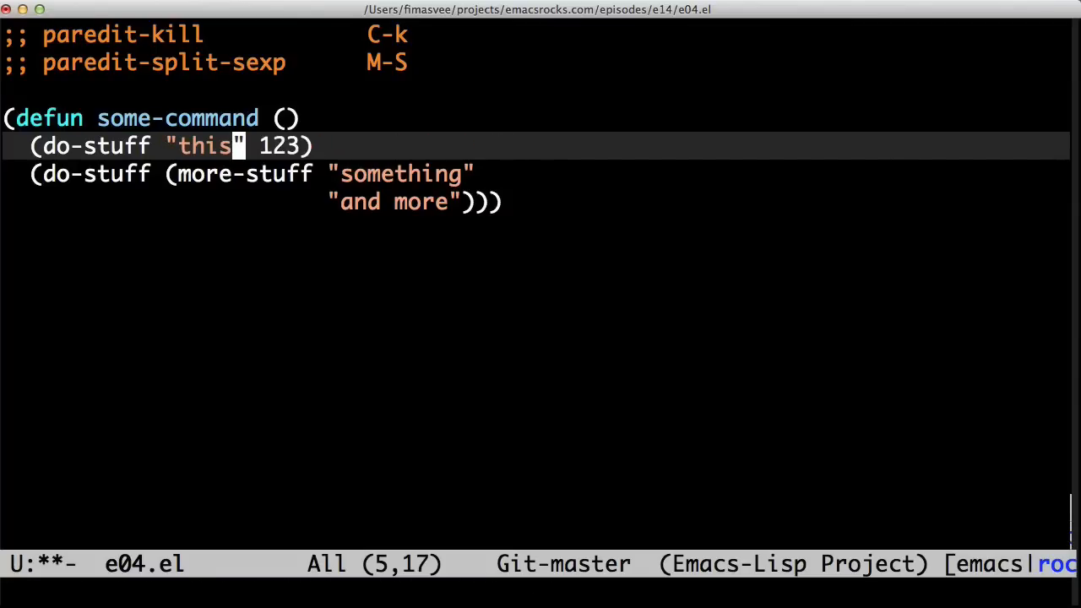
pyautogui.write('here is a string')
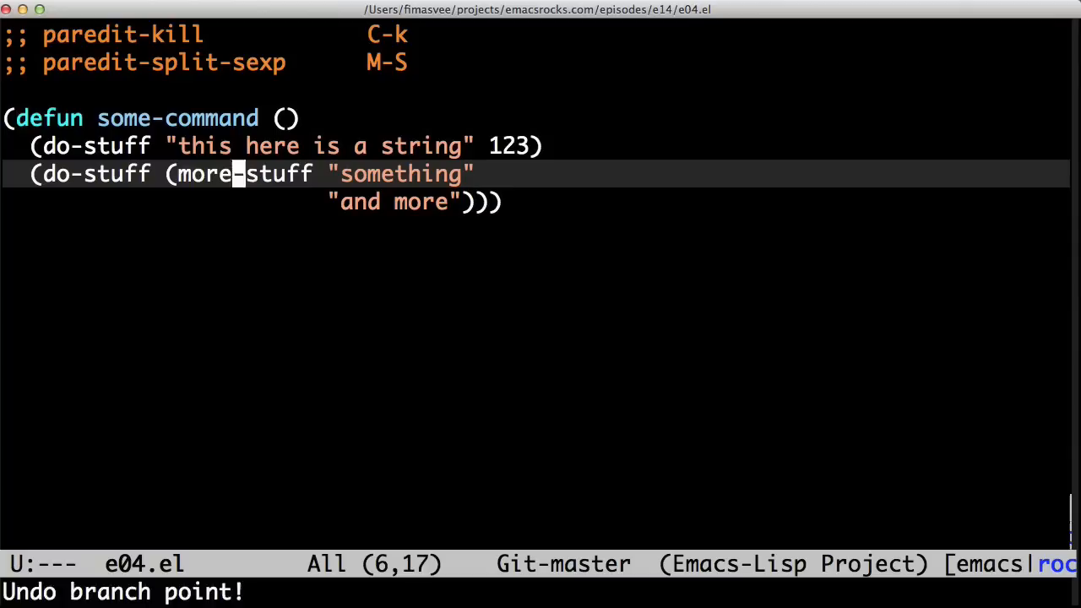
pyautogui.press('C-k')
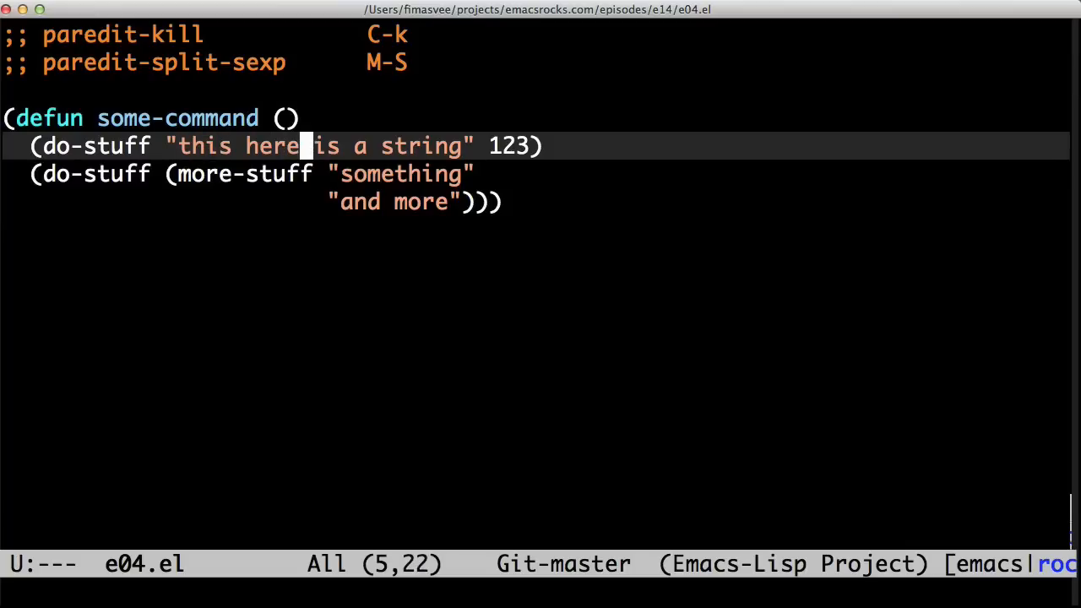
pyautogui.write('\\"')
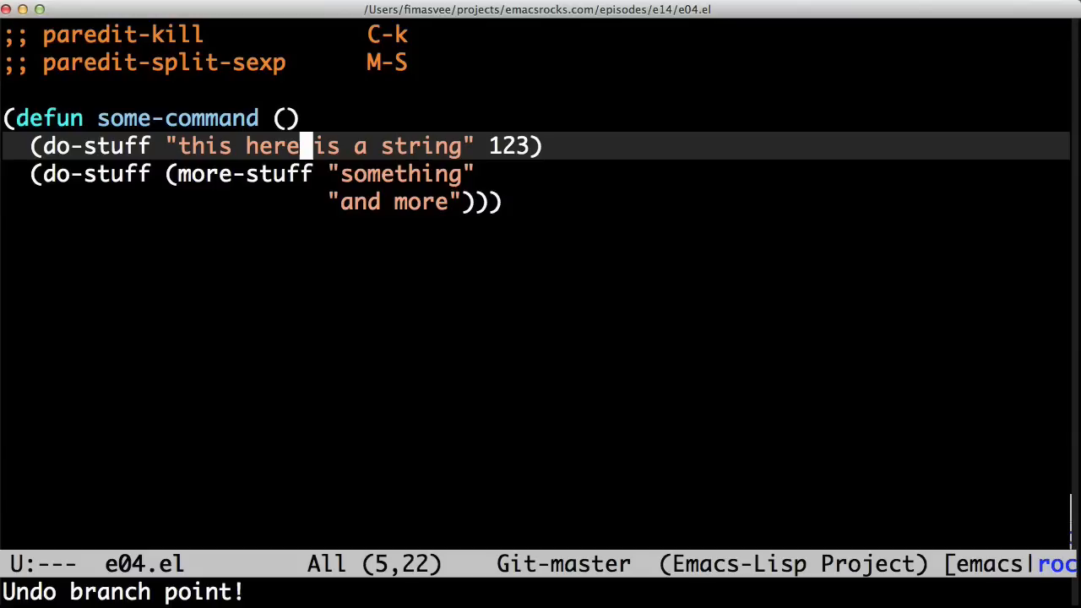
# Step: Split do-stuff with M-S into a form holding "this here" and a new do-stuff holding " is a string" 123
pyautogui.press('M-S')
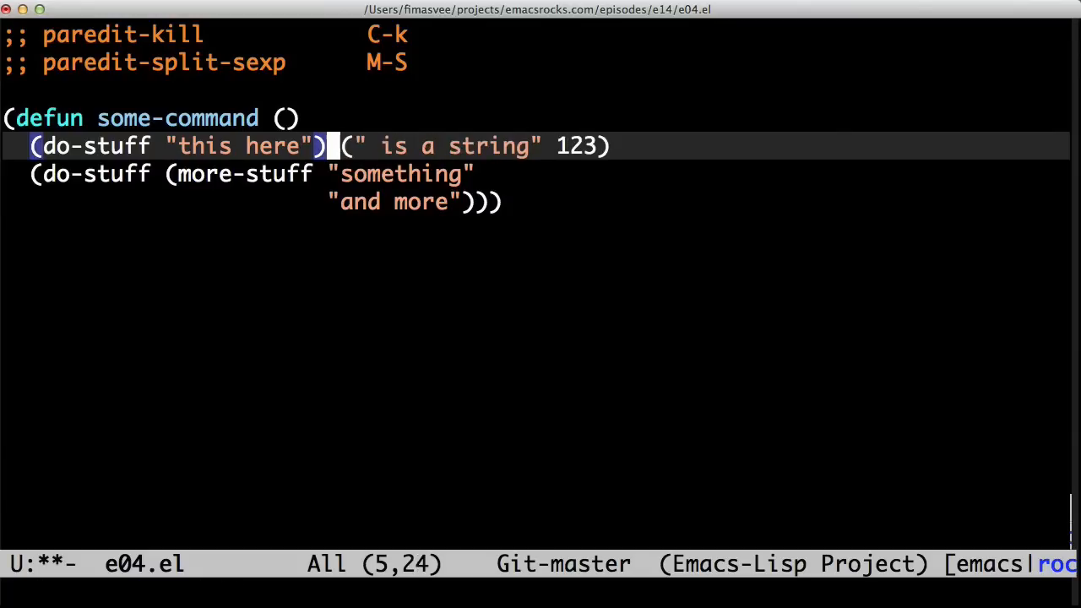
pyautogui.press('M-S')
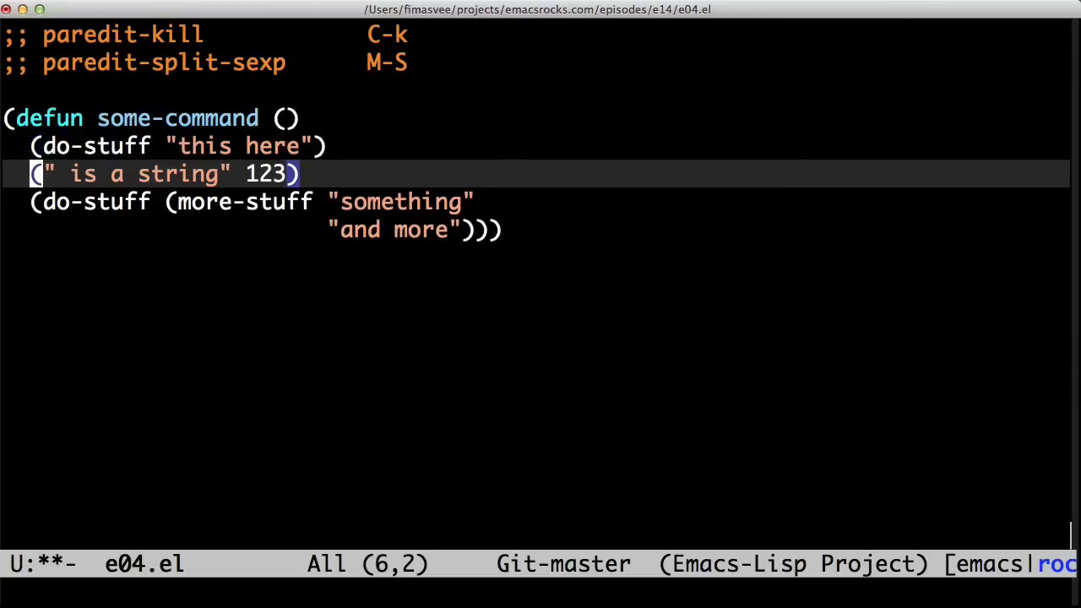
pyautogui.write('do-stuff')
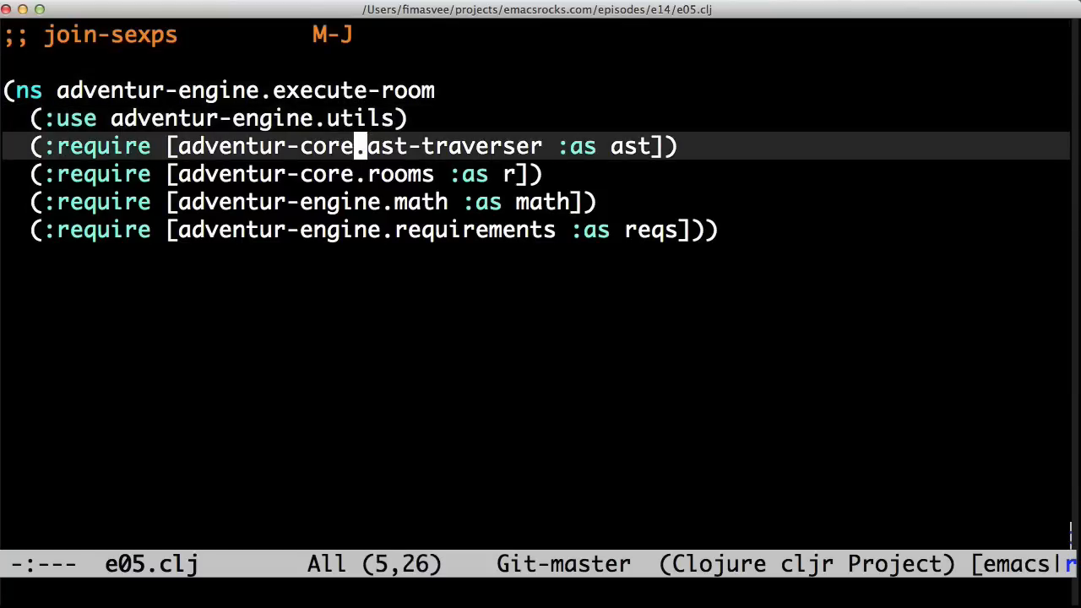
# Step: Join the separate :require clauses of the ns form into one :require form with M-J
pyautogui.press('M-J')
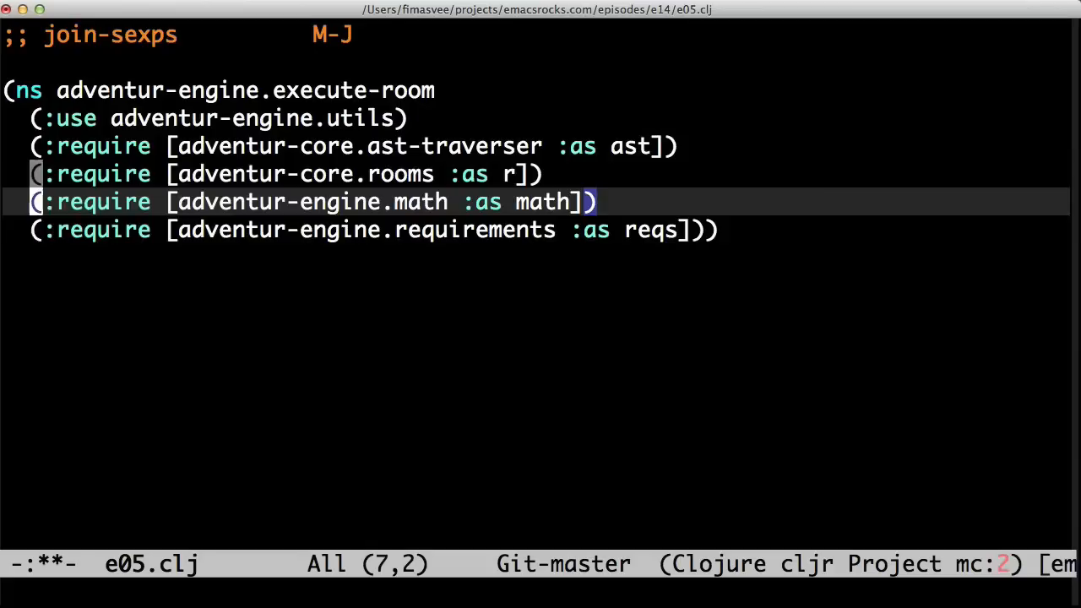
pyautogui.press('M-J')
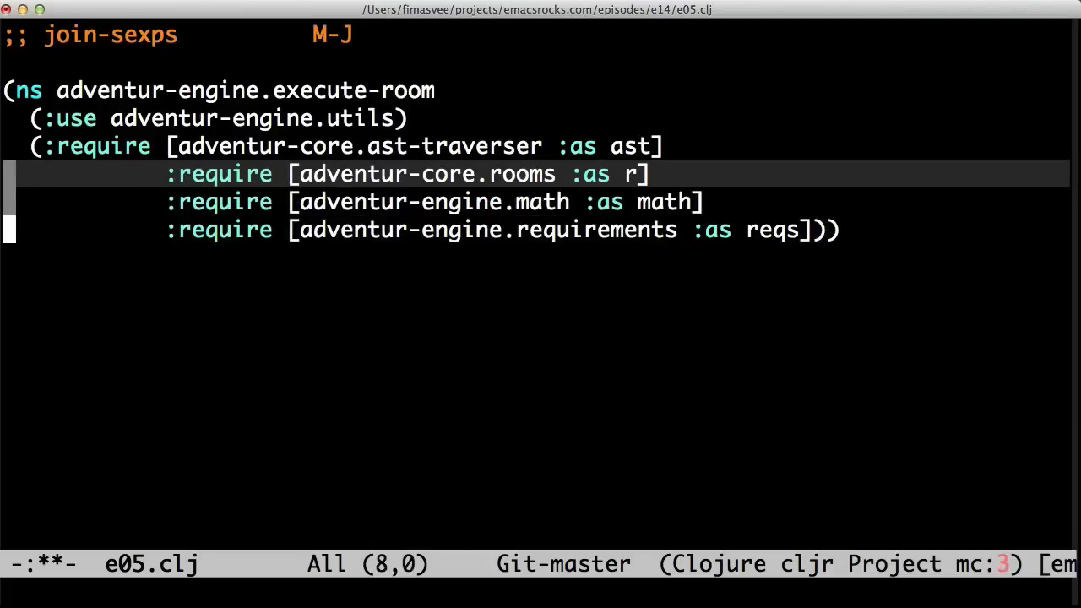